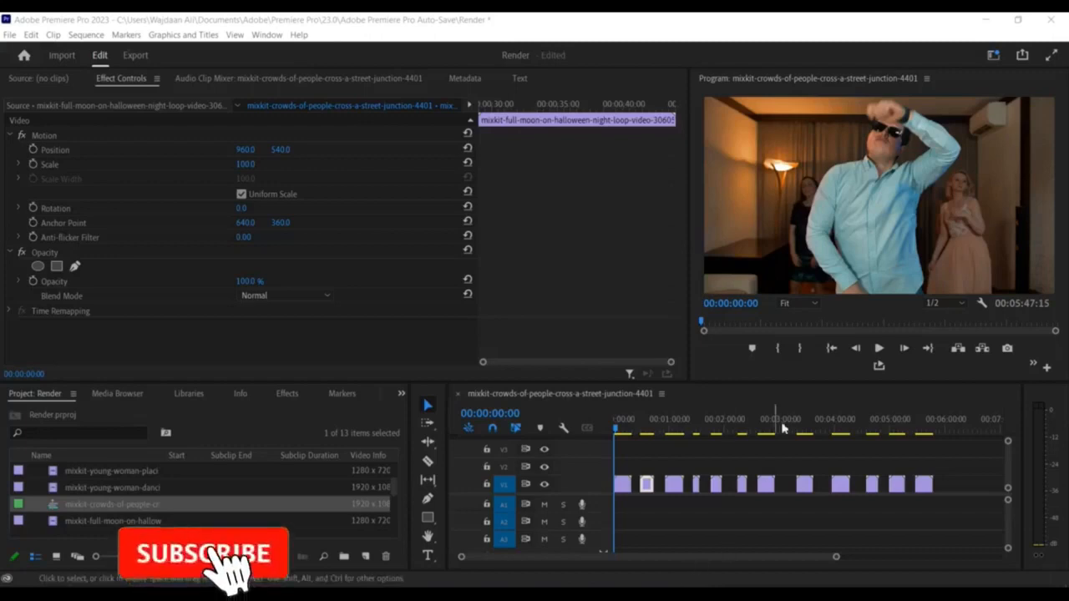
- Select all the clips on V1 together so Effect Controls reports multiple clips selected
left_click(201, 555)
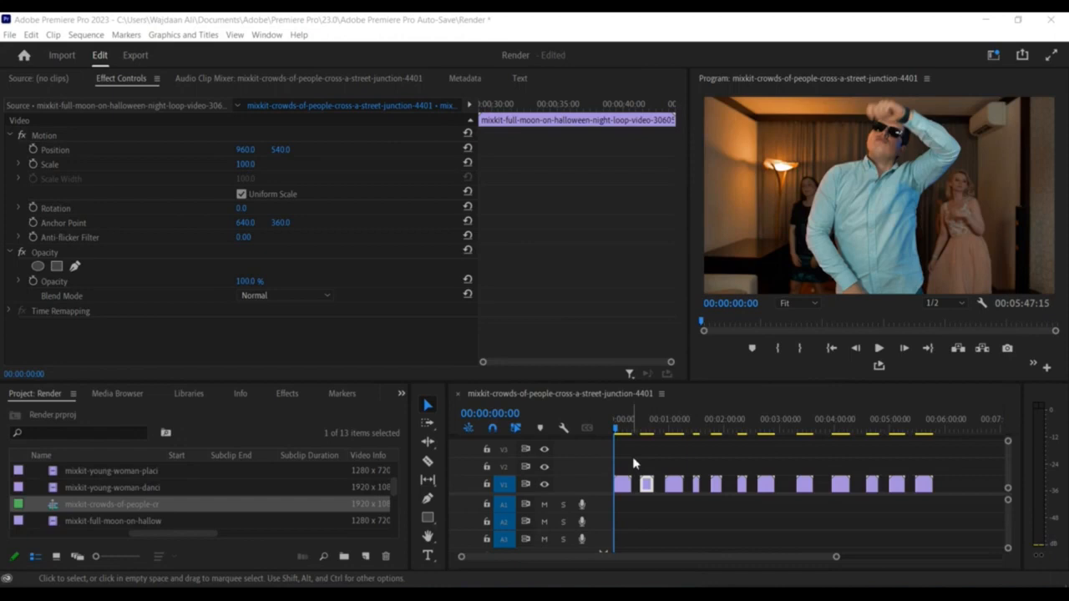
left_click(628, 468)
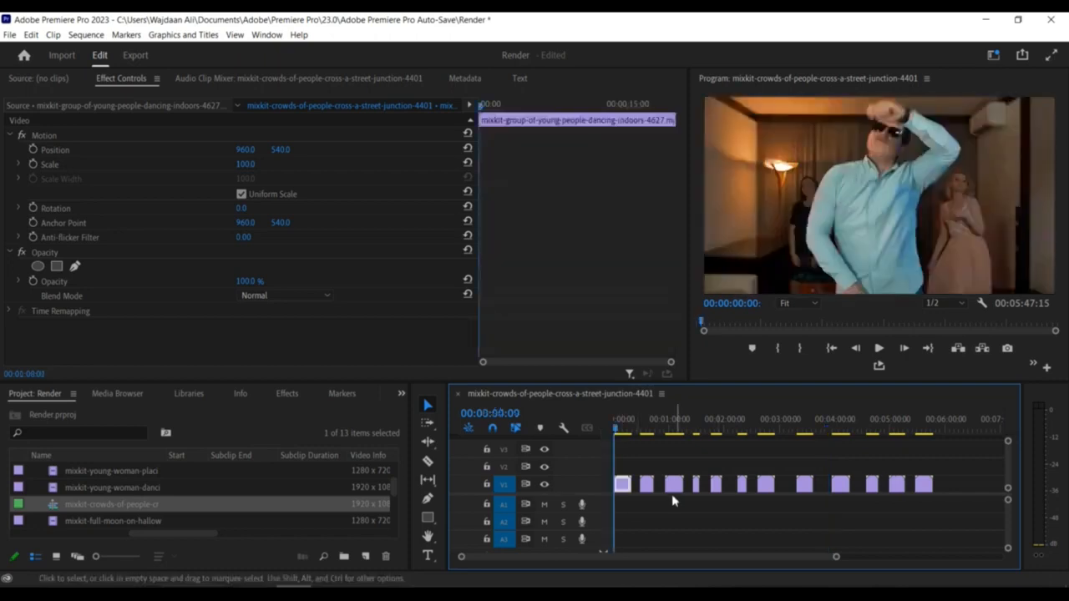
left_click(635, 485)
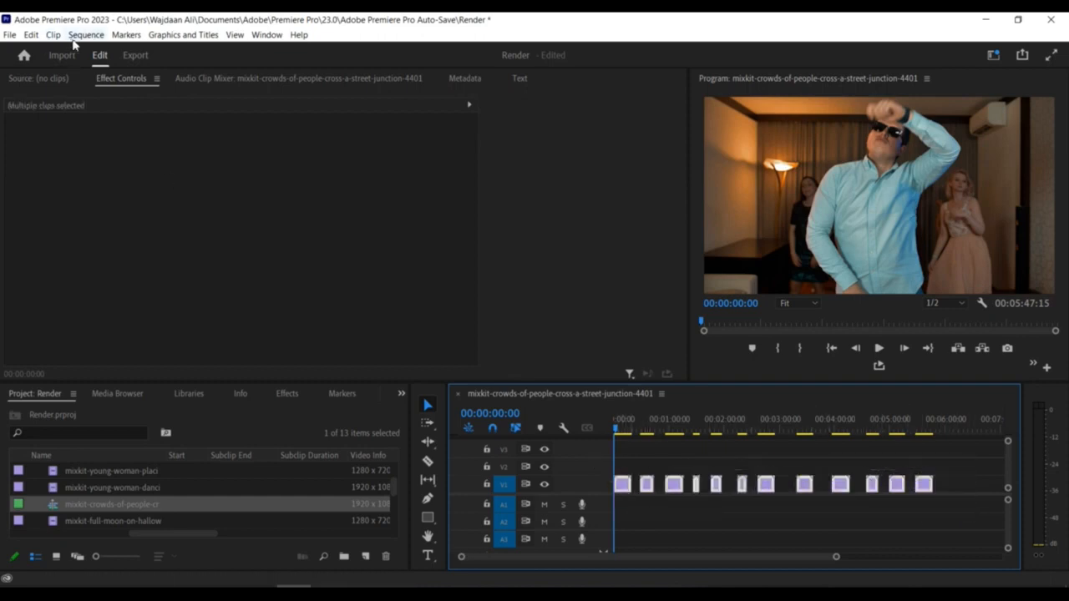
- Close the gaps via Sequence > Close Gap, then scrub the time ruler to check the packed clips
left_click(80, 36)
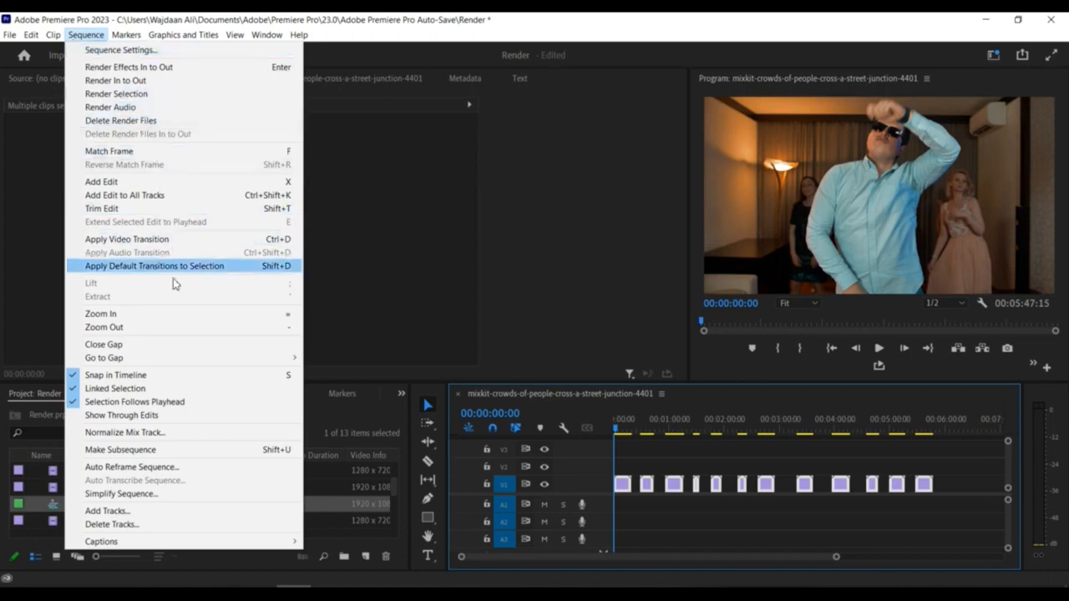
mouse_move(130, 357)
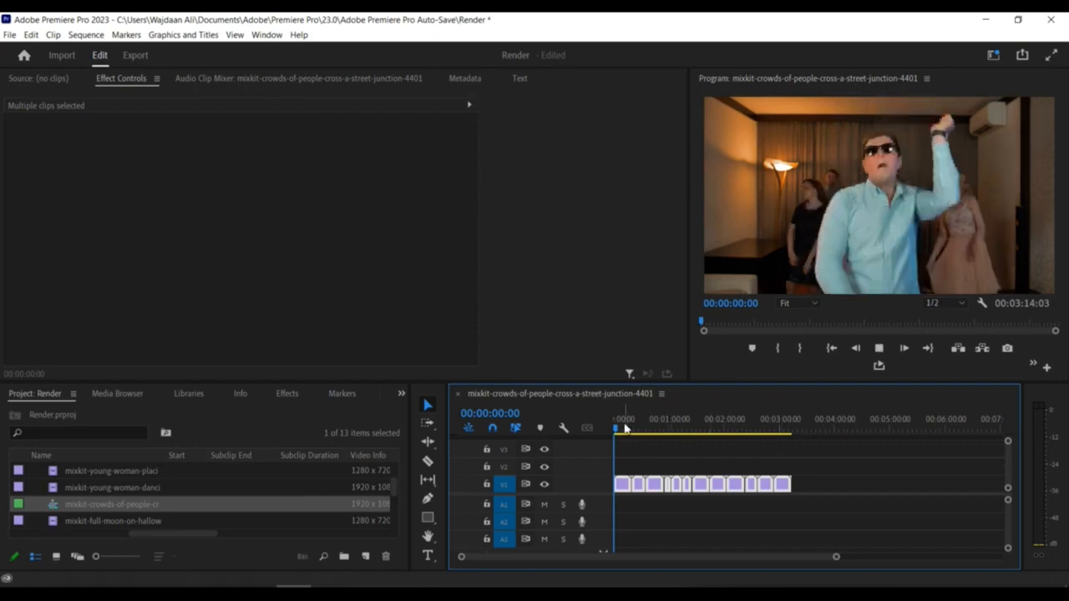
left_click(755, 429)
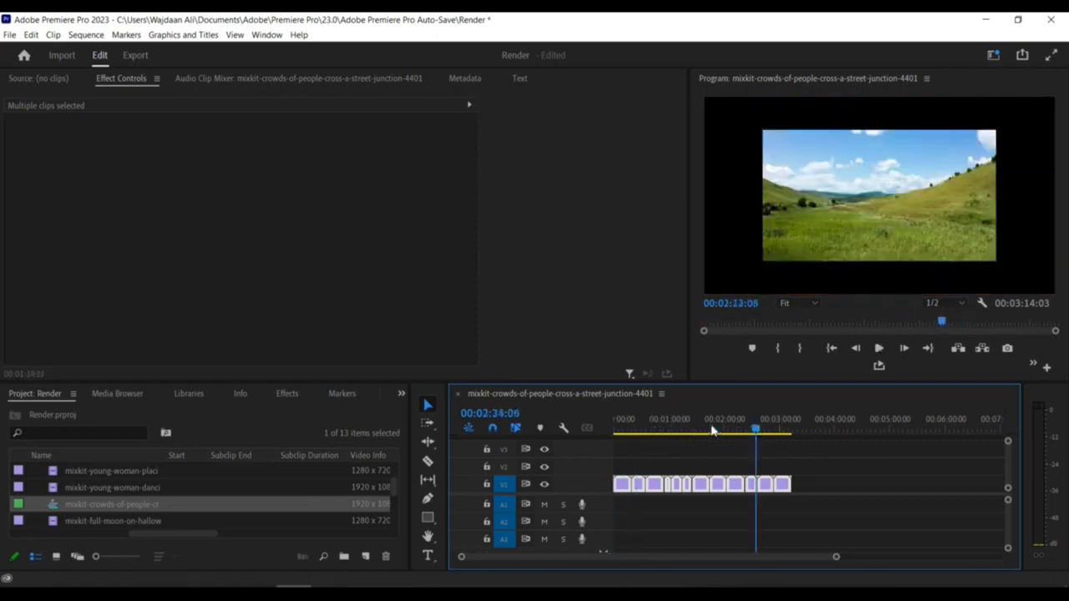
left_click(618, 420)
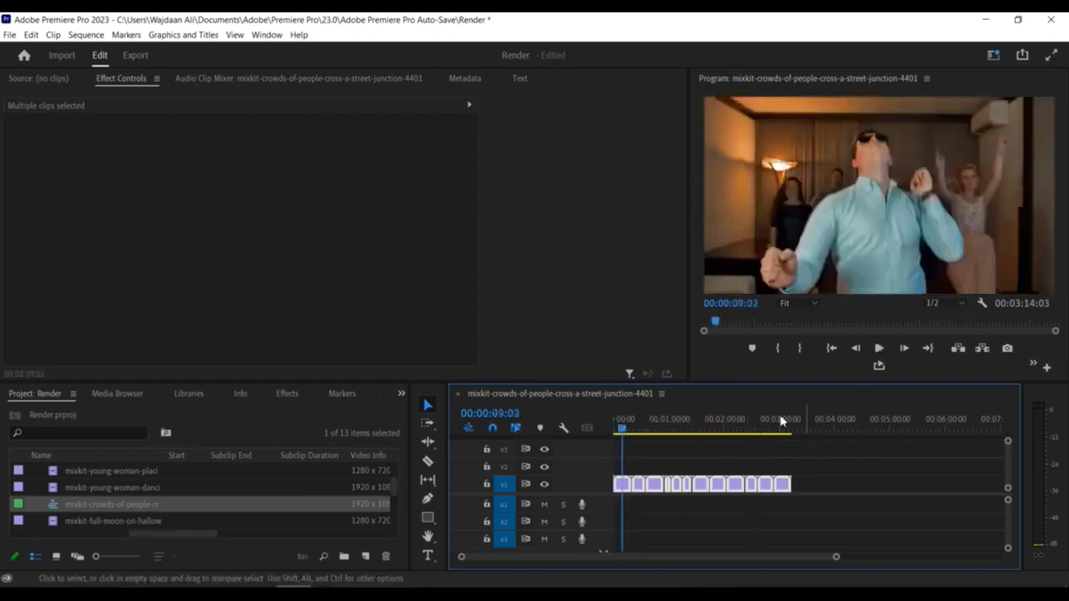